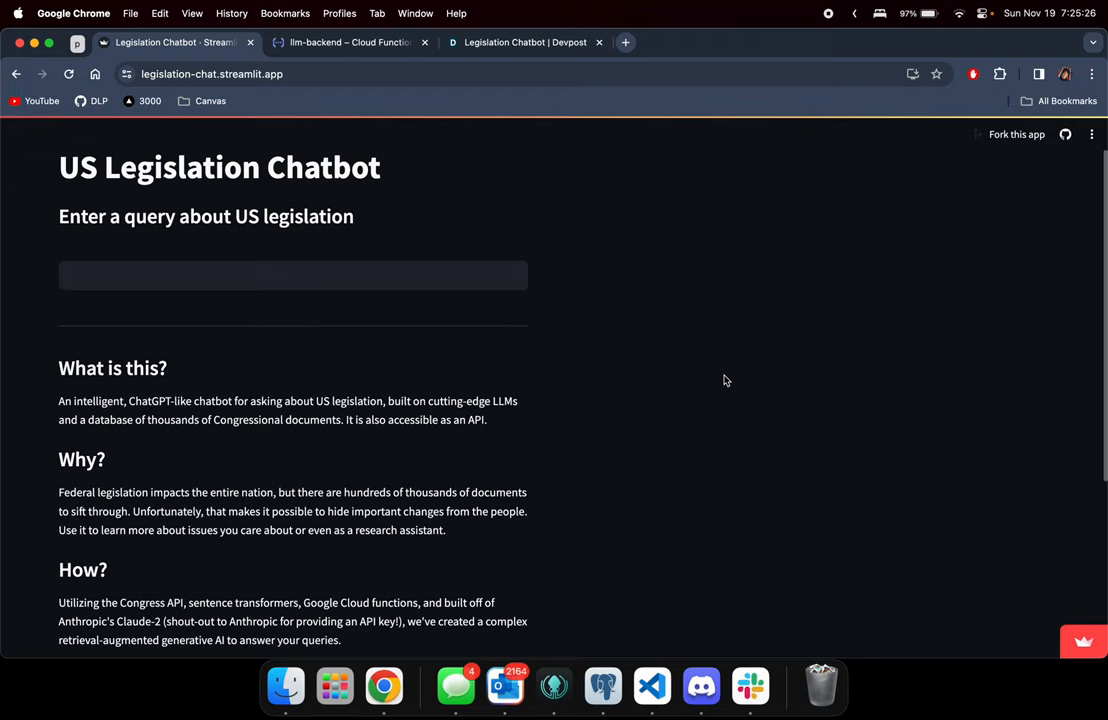
- Ask the chatbot 'What is a recent bill about the postal service?' and scroll through the answer
scroll("down", 3)
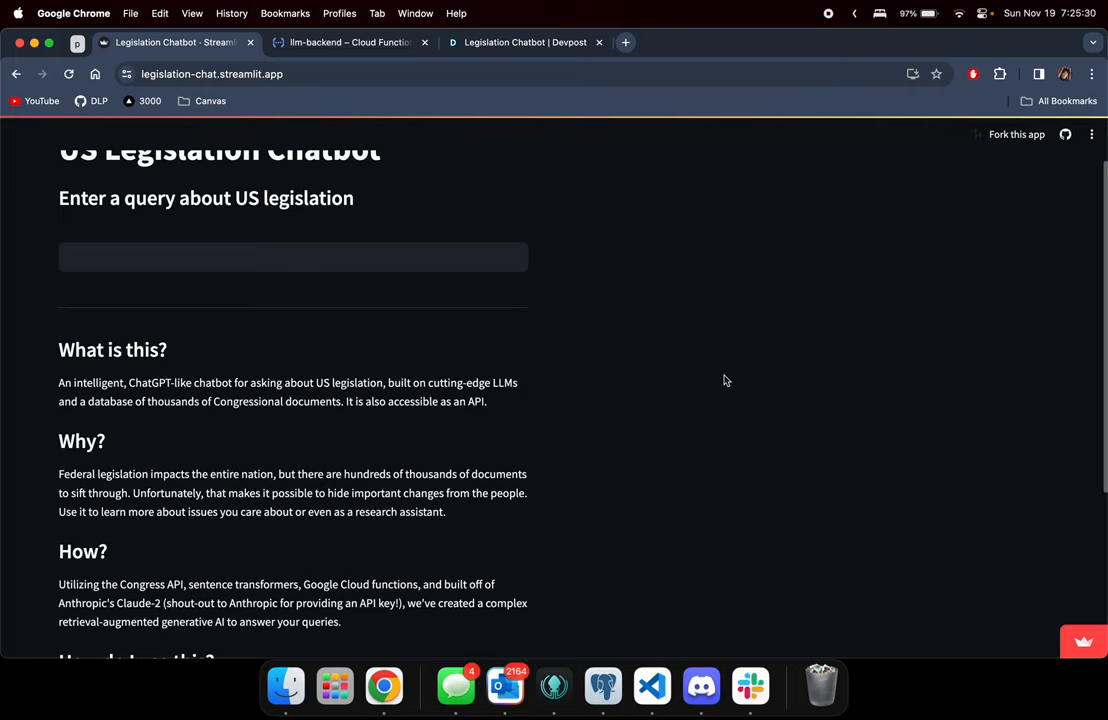
type("What is a recent bill about the postal service?")
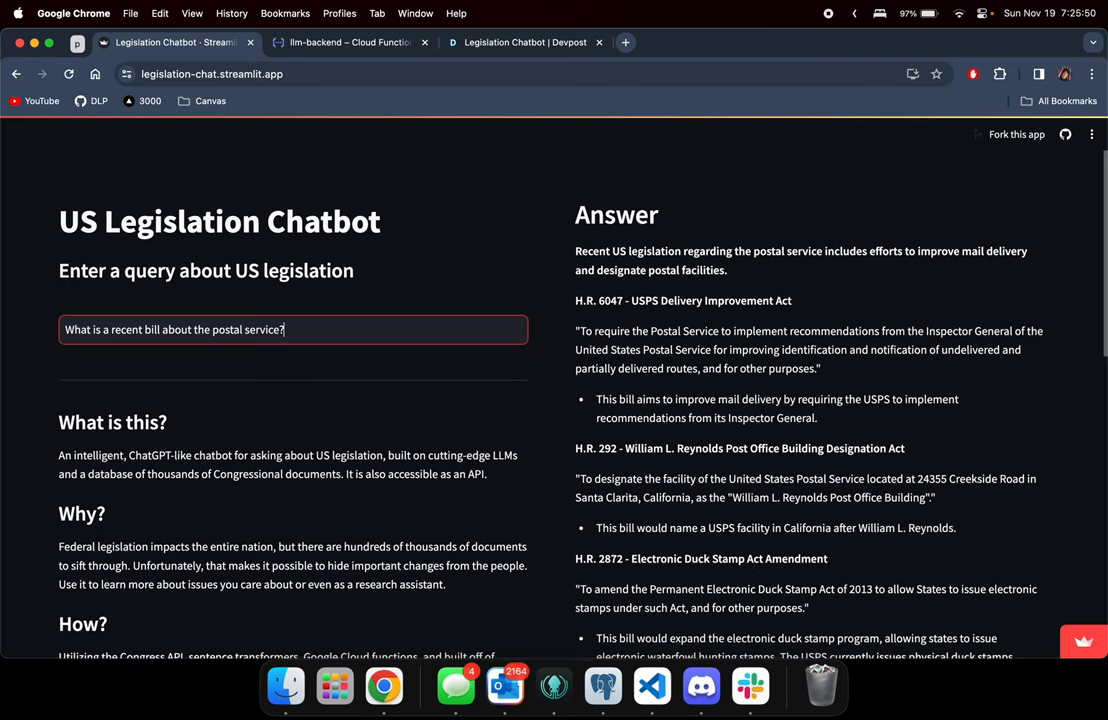
mouse_move(656, 322)
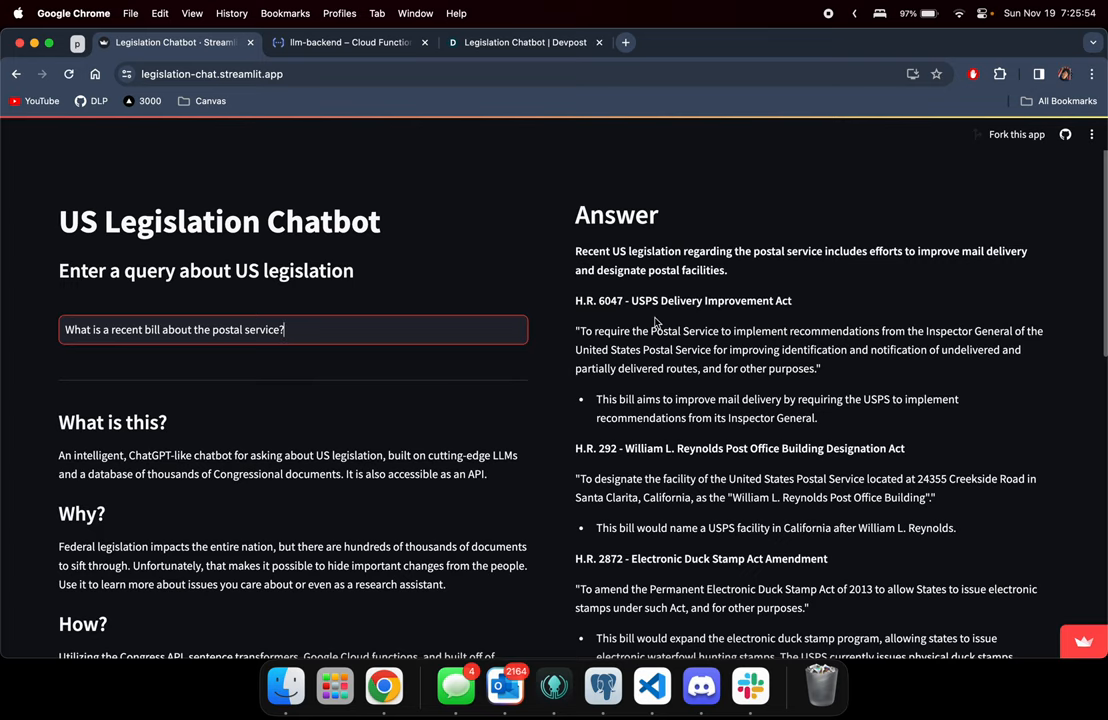
scroll("down", 3)
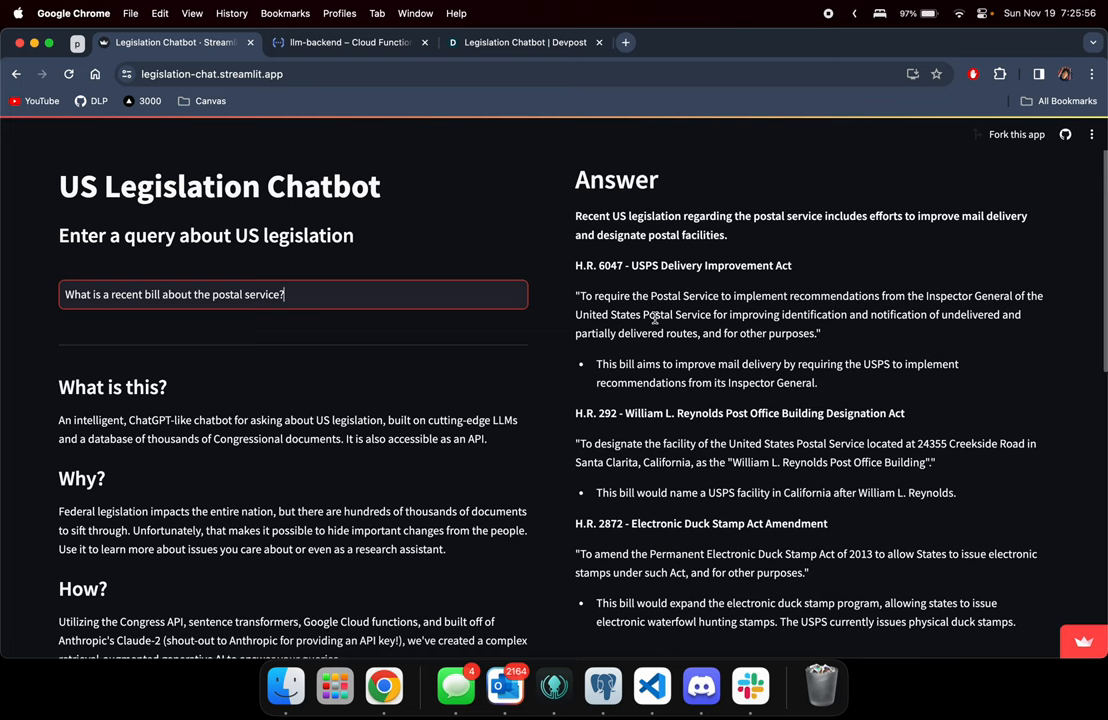
scroll("down", 3)
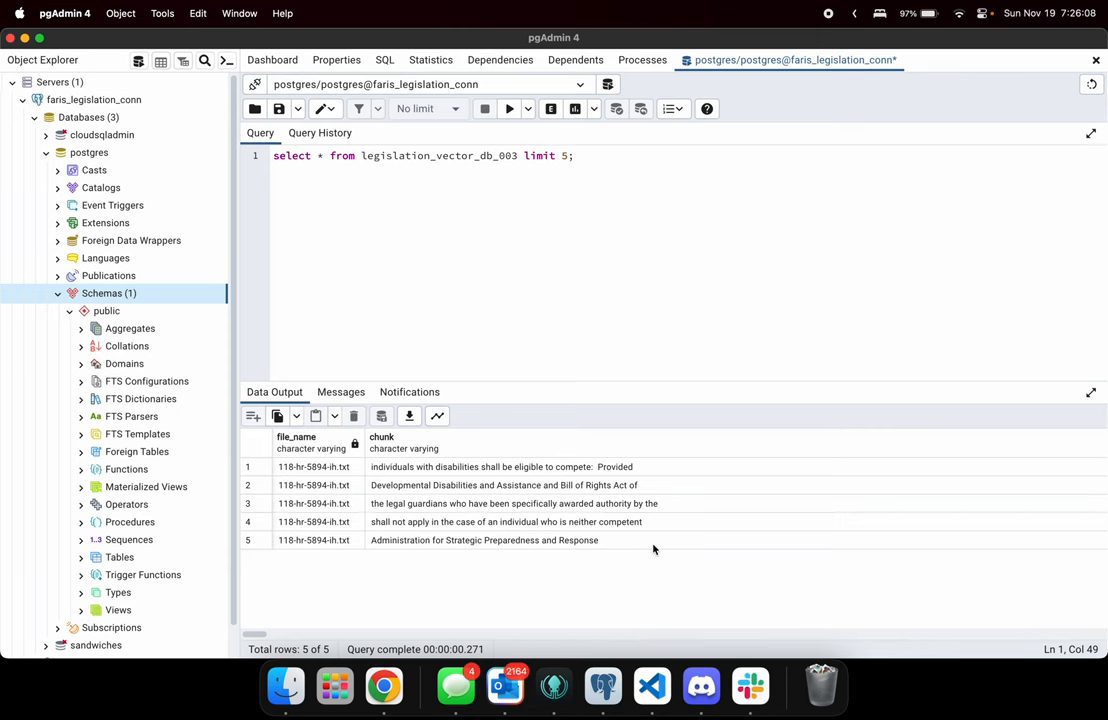
- Scroll the legislation_vector_db_003 result grid right to view the file names and text chunks
scroll("right", 3)
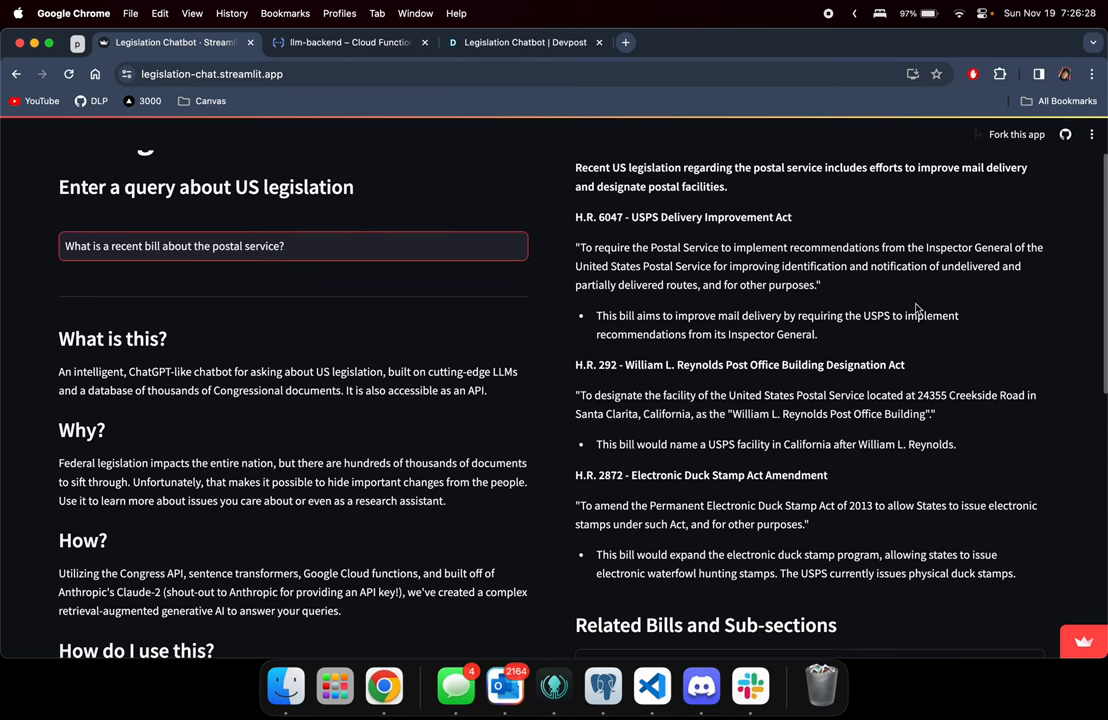
scroll("down", 3)
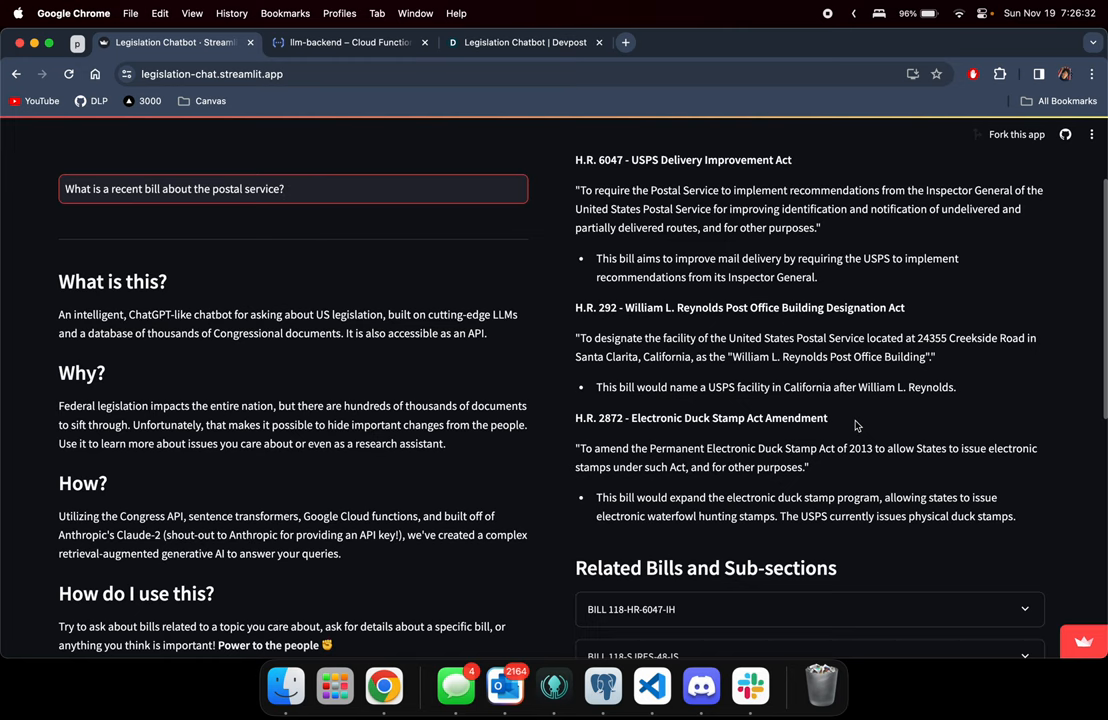
scroll("down", 3)
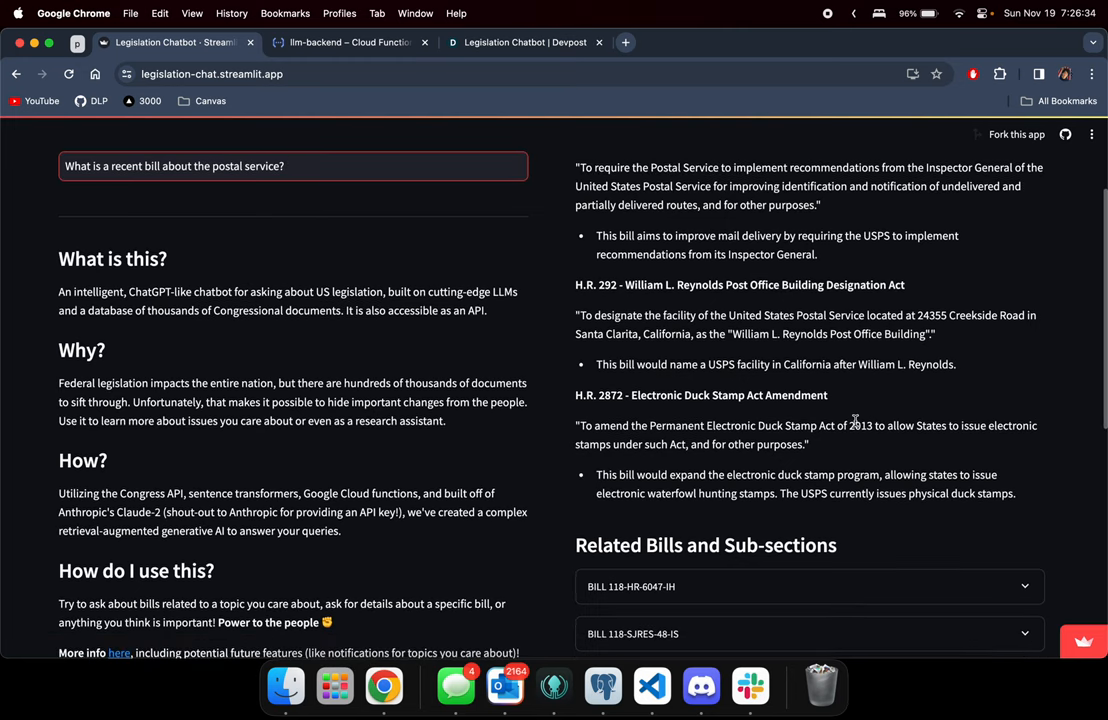
scroll("down", 3)
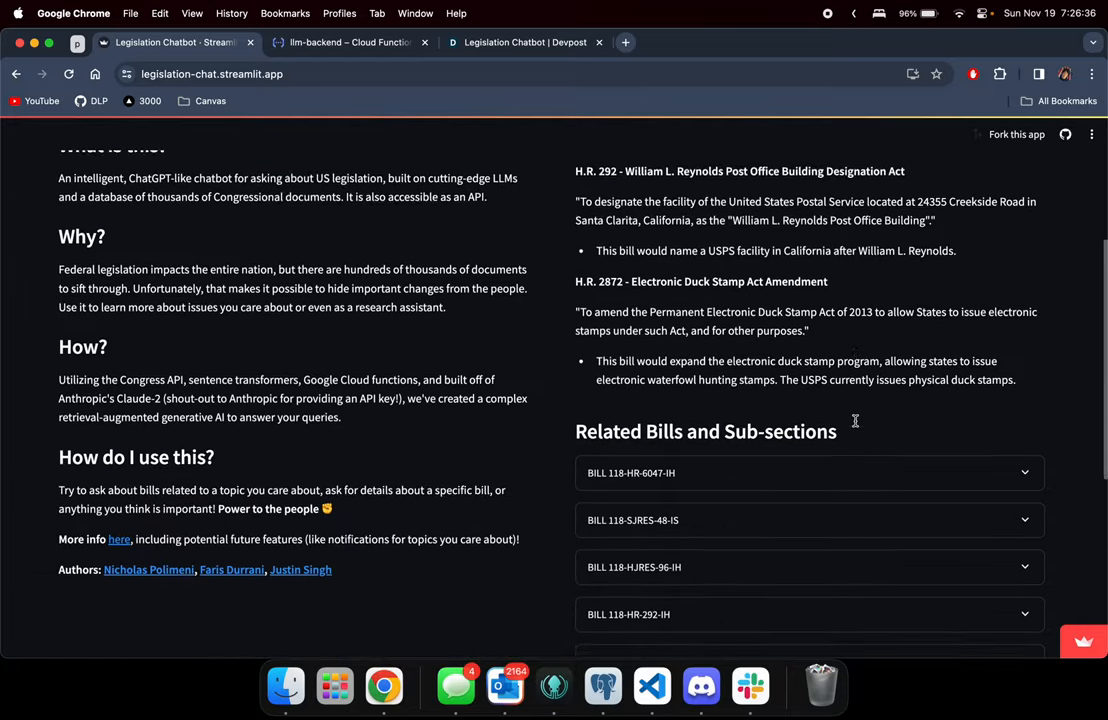
scroll("down", 3)
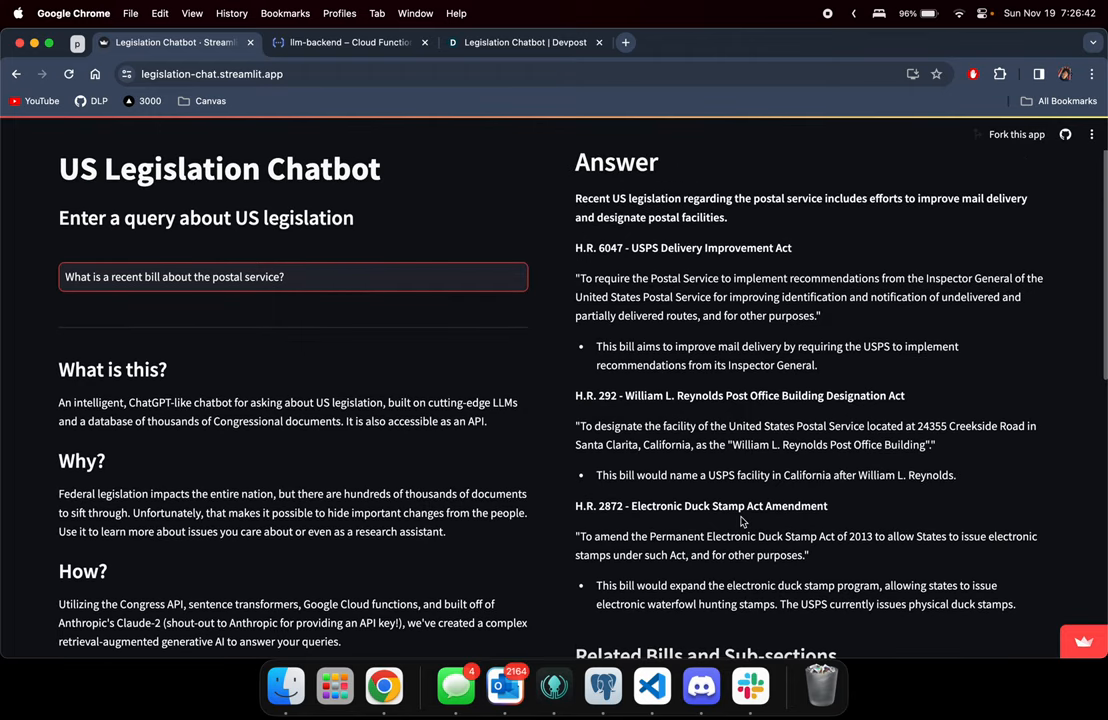
mouse_move(828, 602)
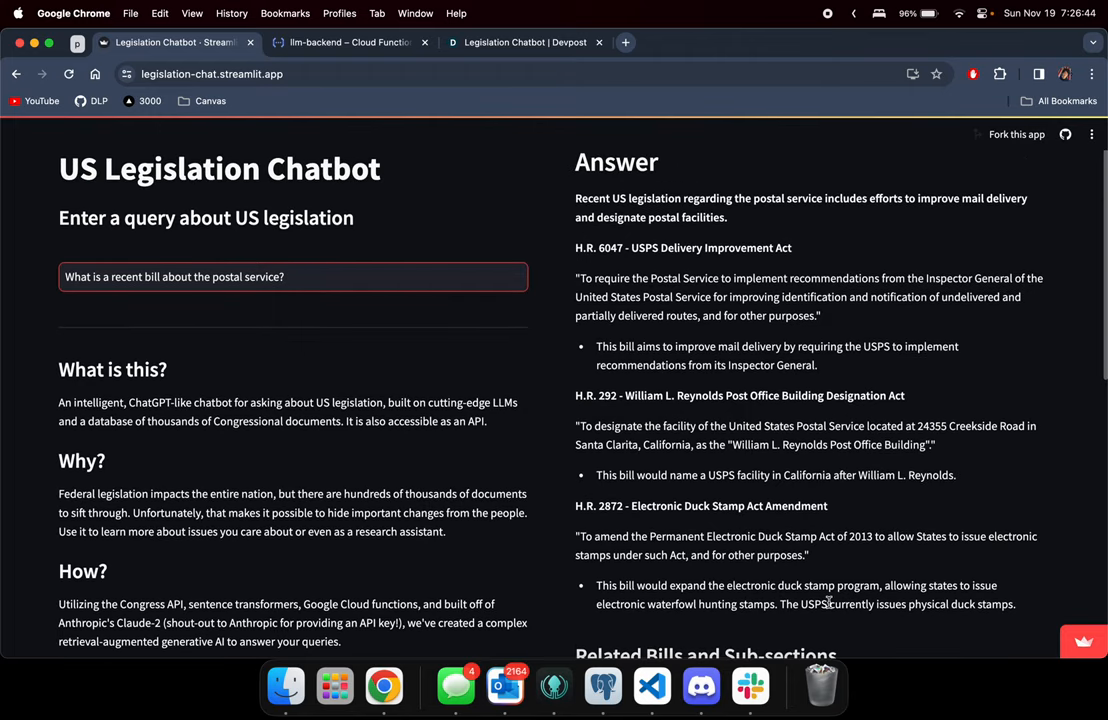
scroll("down", 3)
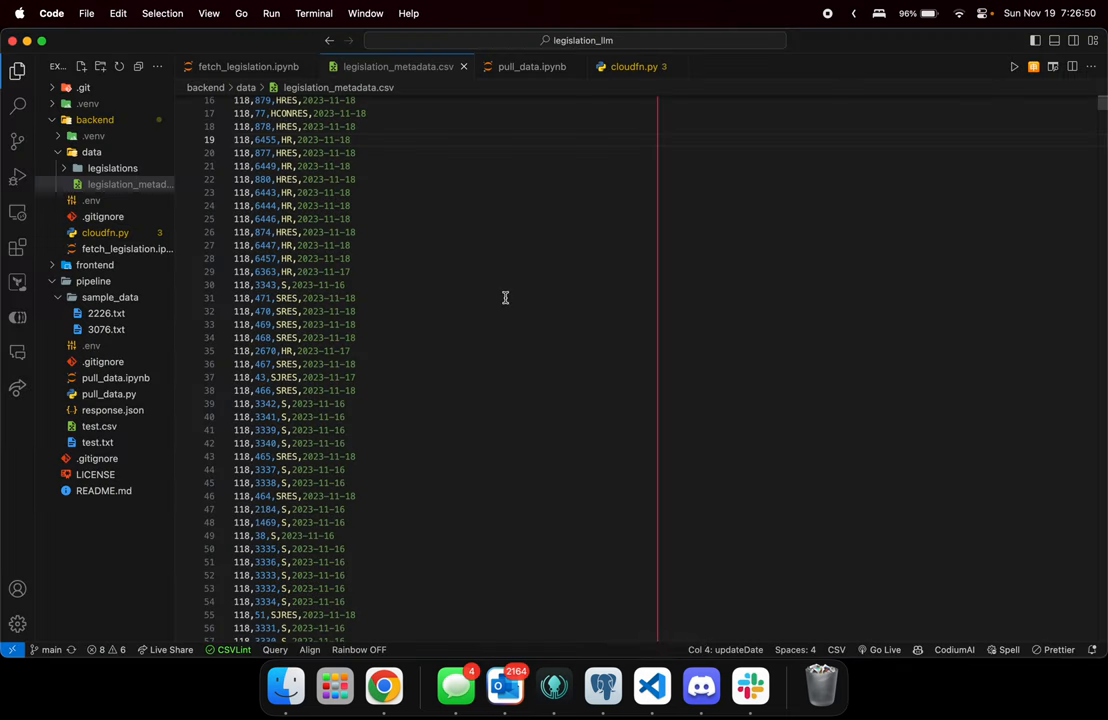
mouse_move(362, 233)
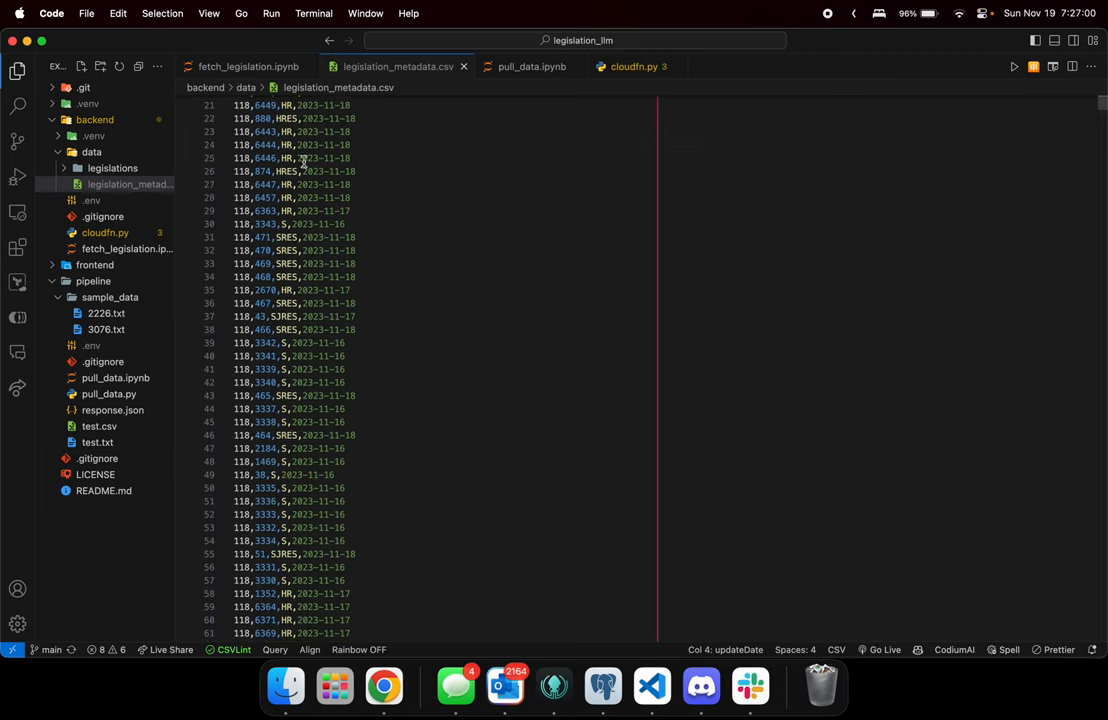
- Scroll through legislation_metadata.csv before opening the 118-hjres-99-ih.txt bill file
scroll("down", 3)
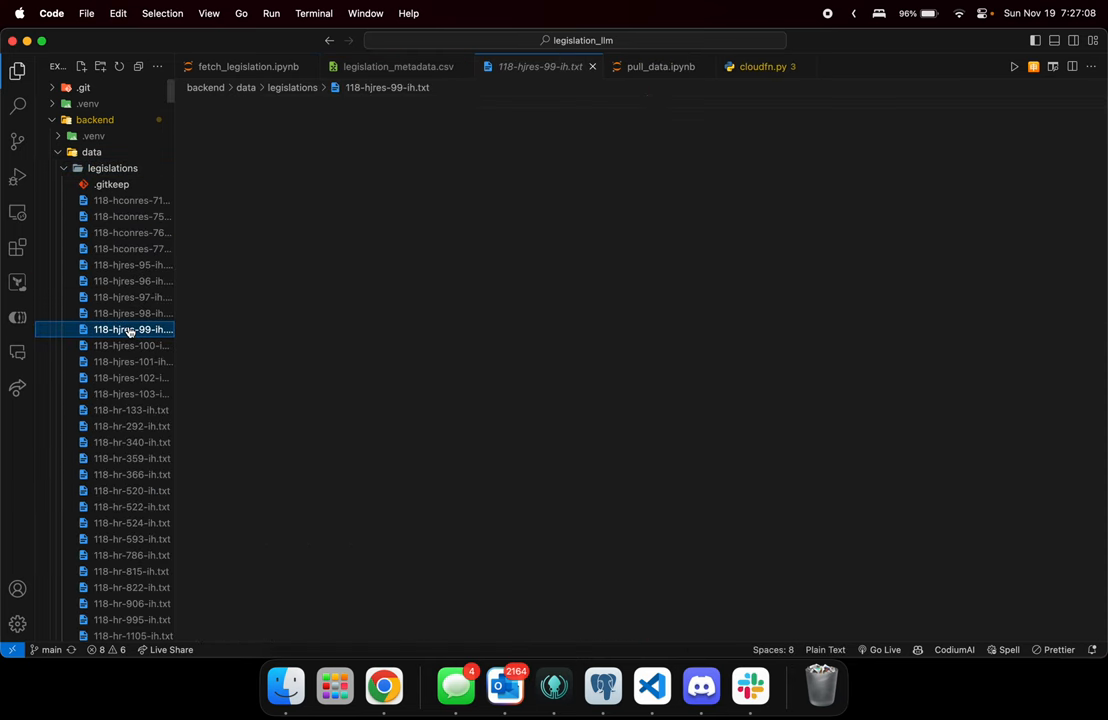
- View the H.J. Res. 102 bill text and metadata CSV, then open pull_data.ipynb
left_click(131, 377)
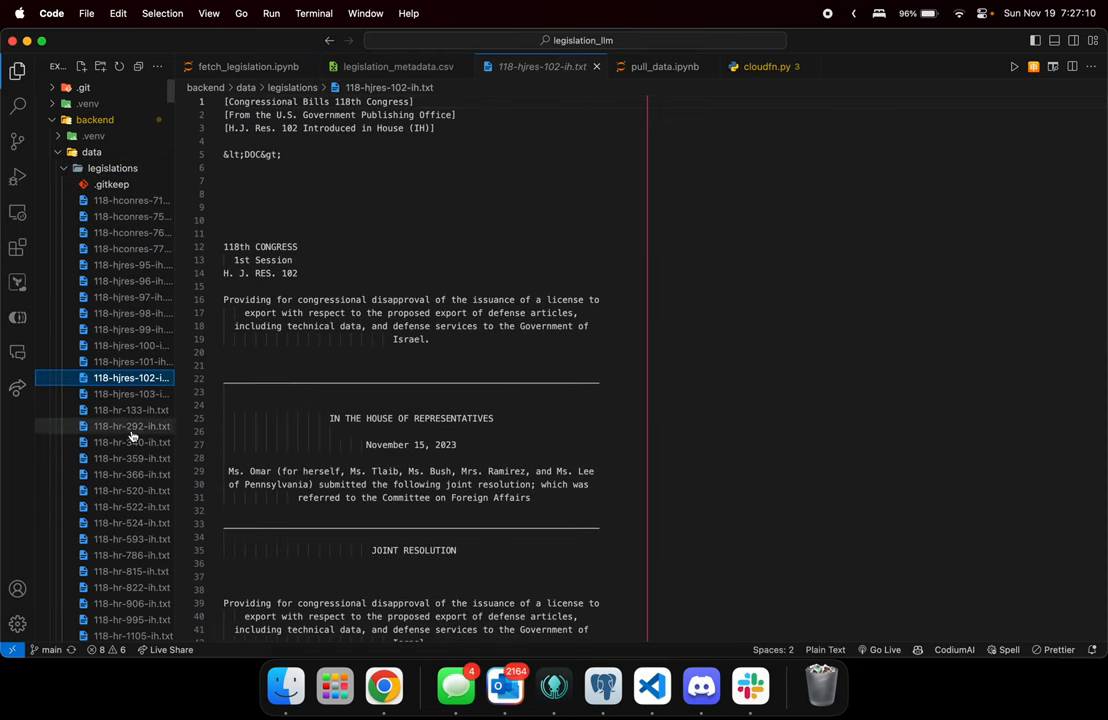
left_click(395, 66)
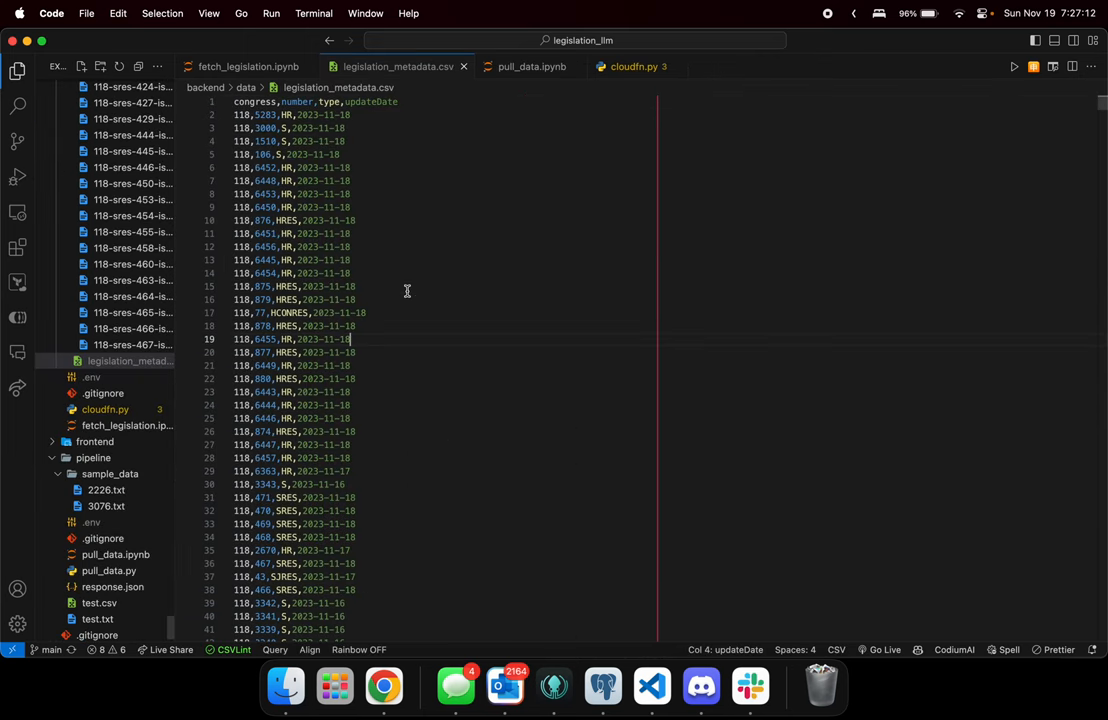
left_click(531, 66)
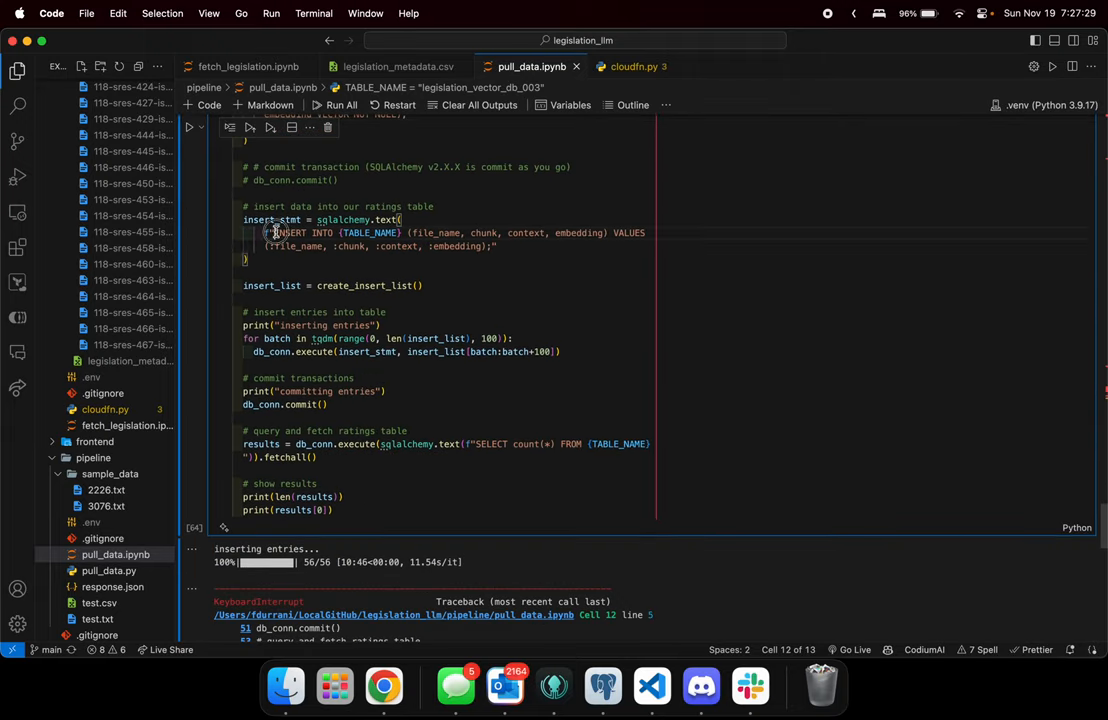
- Open cloudfn.py and scroll to the fetch_k_nearest function
left_click_drag(277, 232, 470, 232)
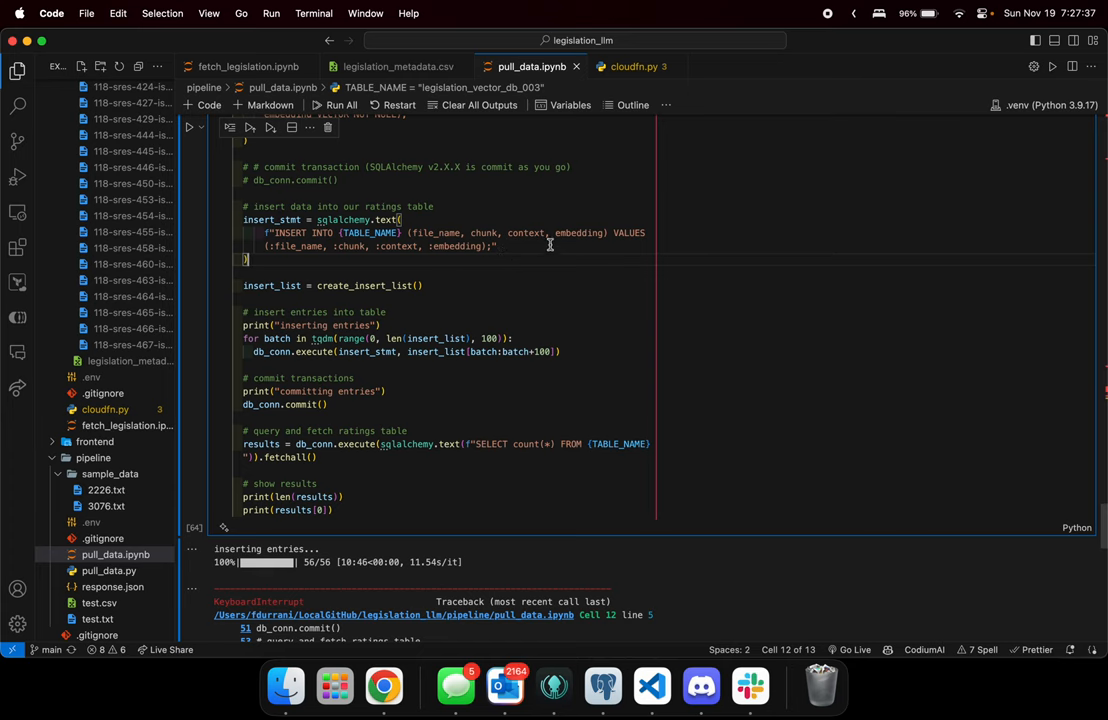
left_click(633, 66)
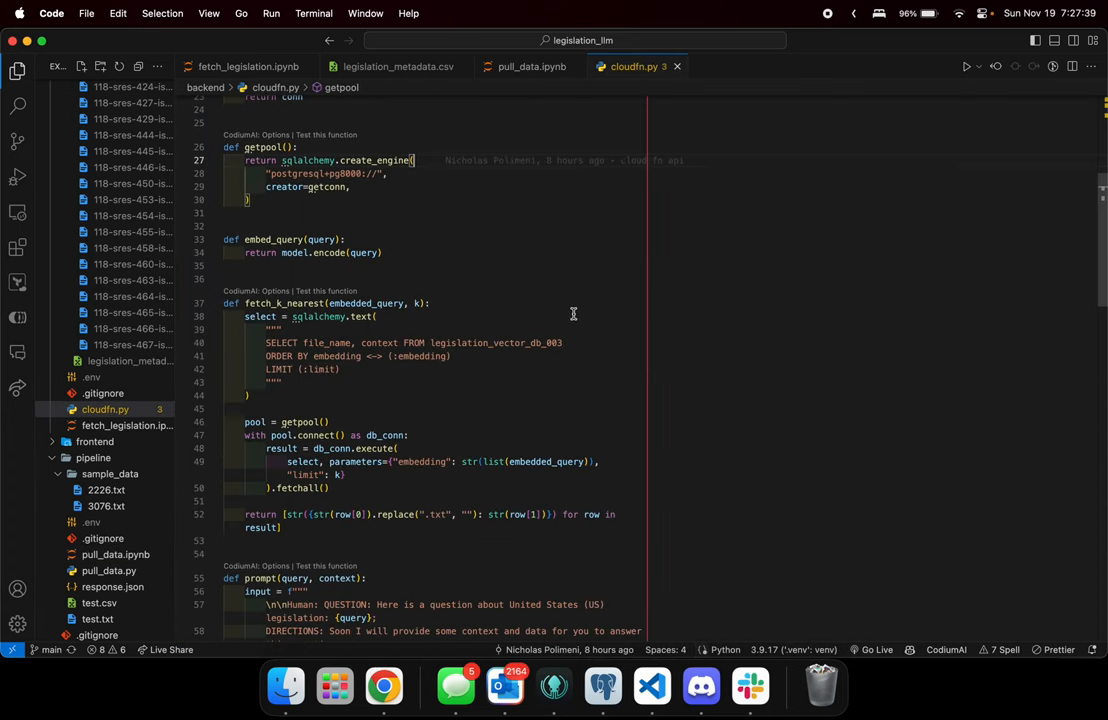
scroll("down", 3)
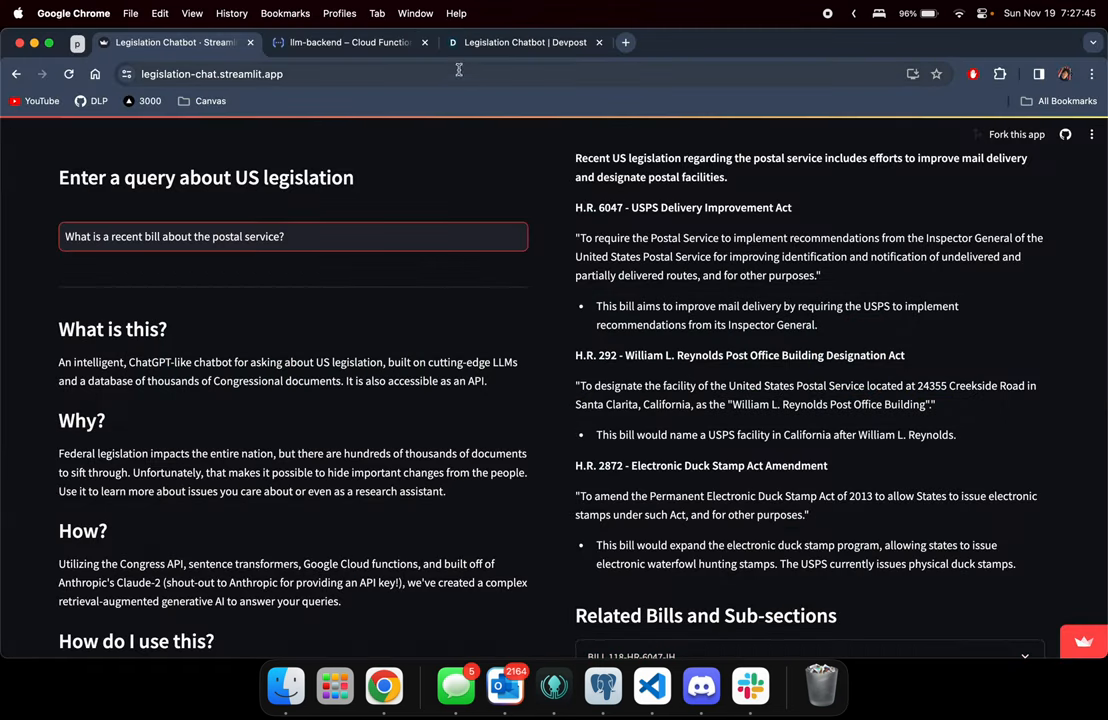
- Switch to the llm-backend Cloud Function page and scroll through its main.py source
left_click(350, 42)
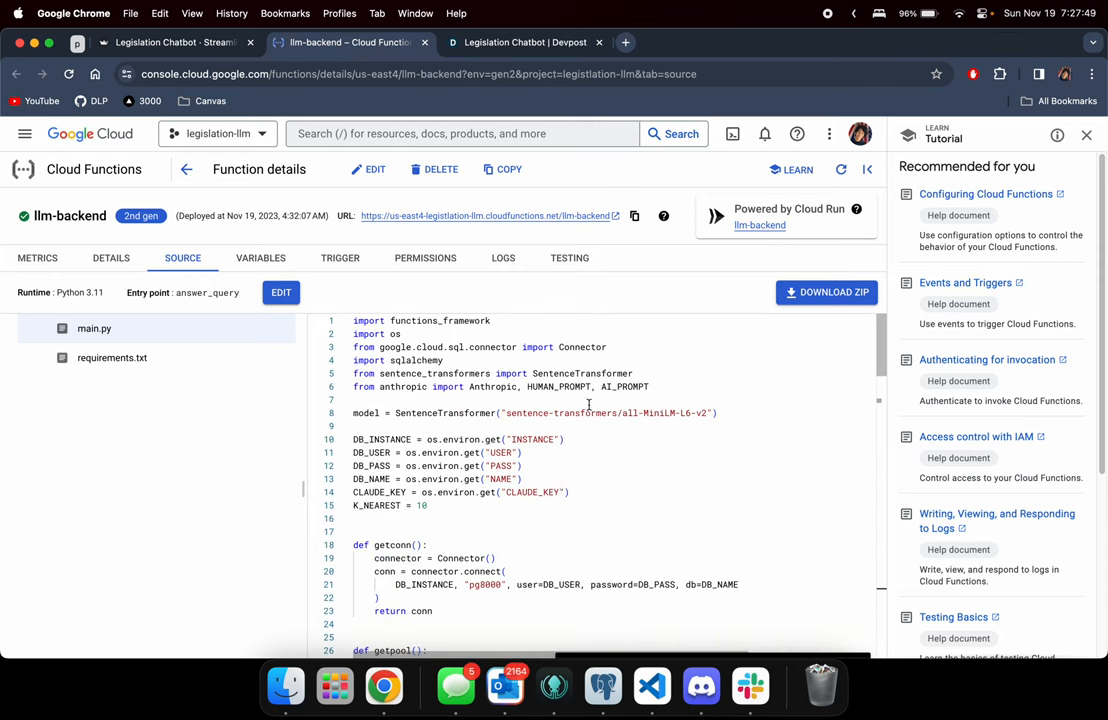
mouse_move(480, 368)
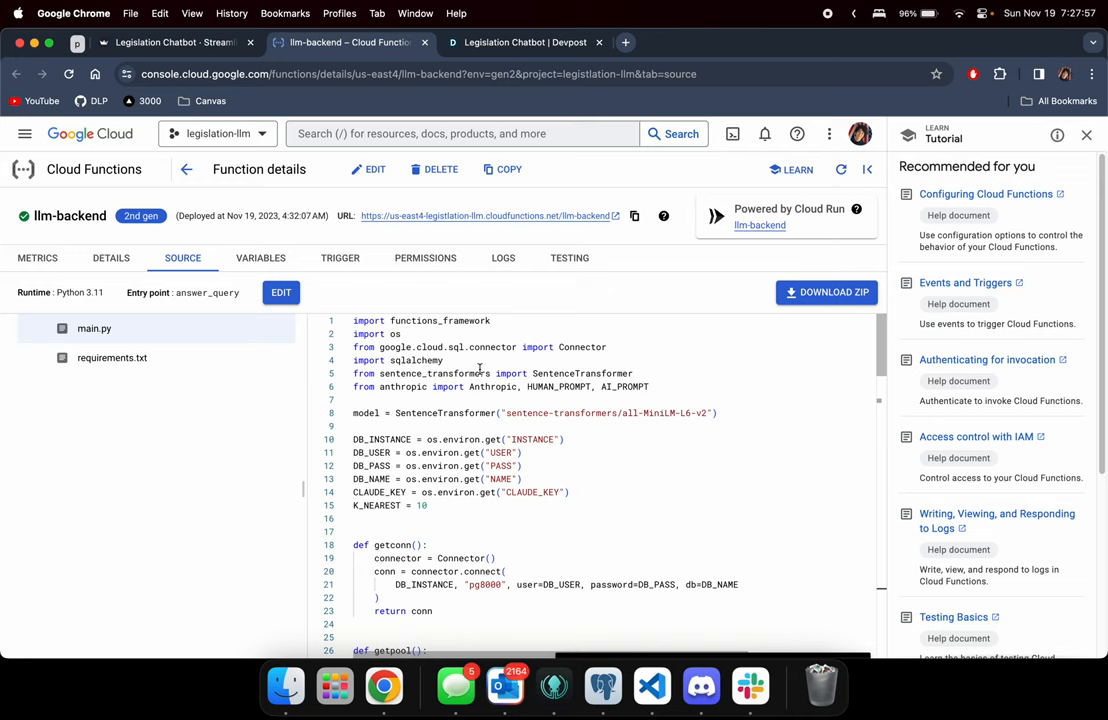
scroll("down", 3)
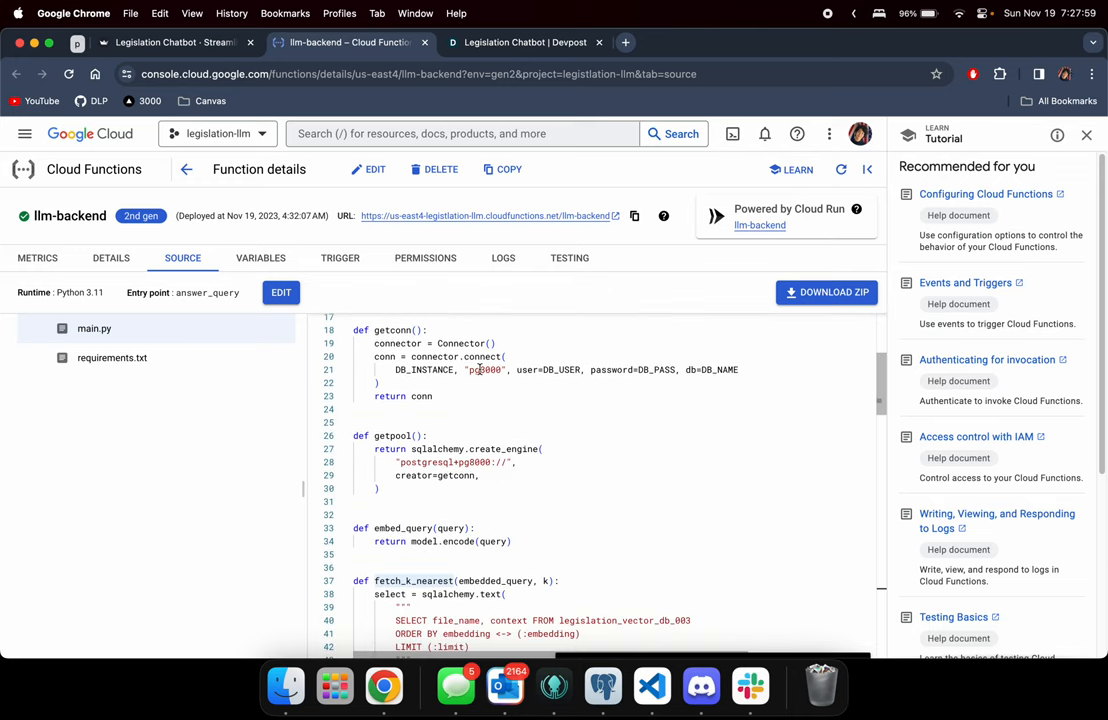